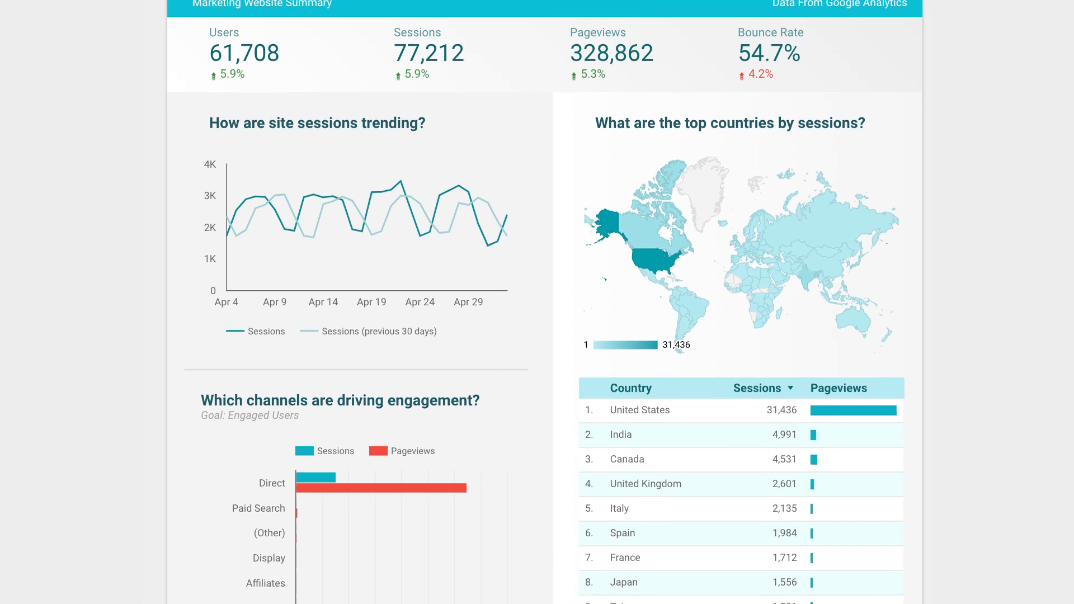
Scroll through the Account Snapshot report showing clicks and impressions by campaign
scroll("down", 3)
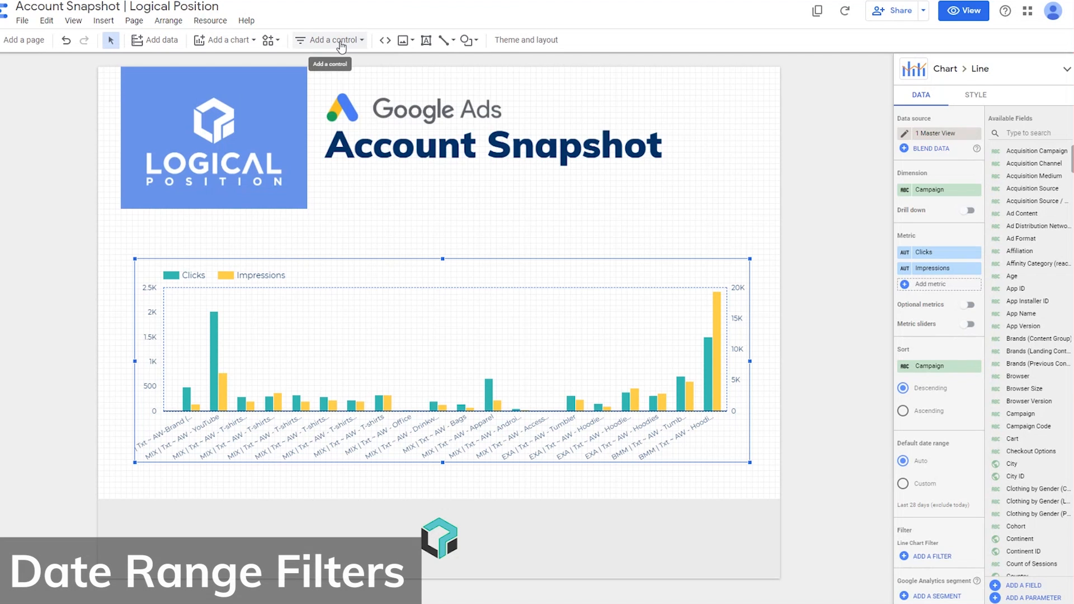
Add a date range control under the logo defaulting to This month (Apr 1–30, 2021)
left_click(332, 40)
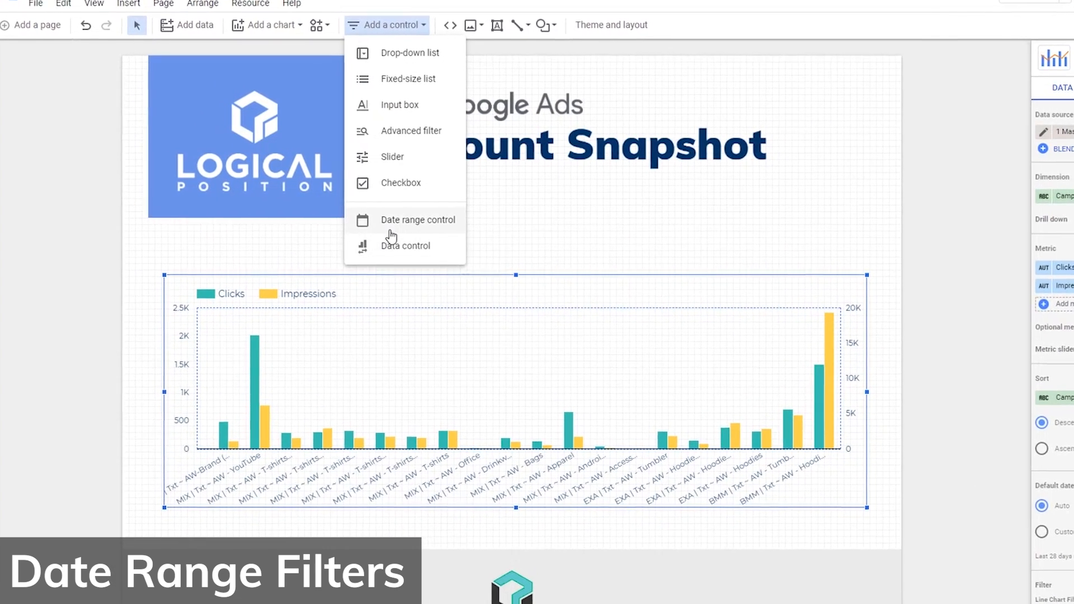
left_click(418, 219)
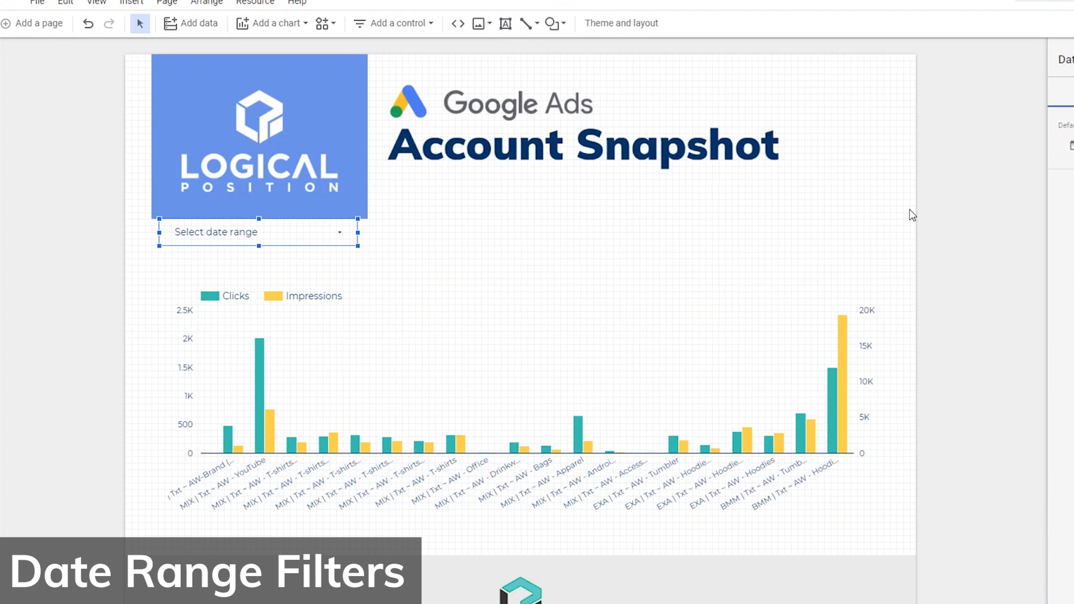
left_click(256, 232)
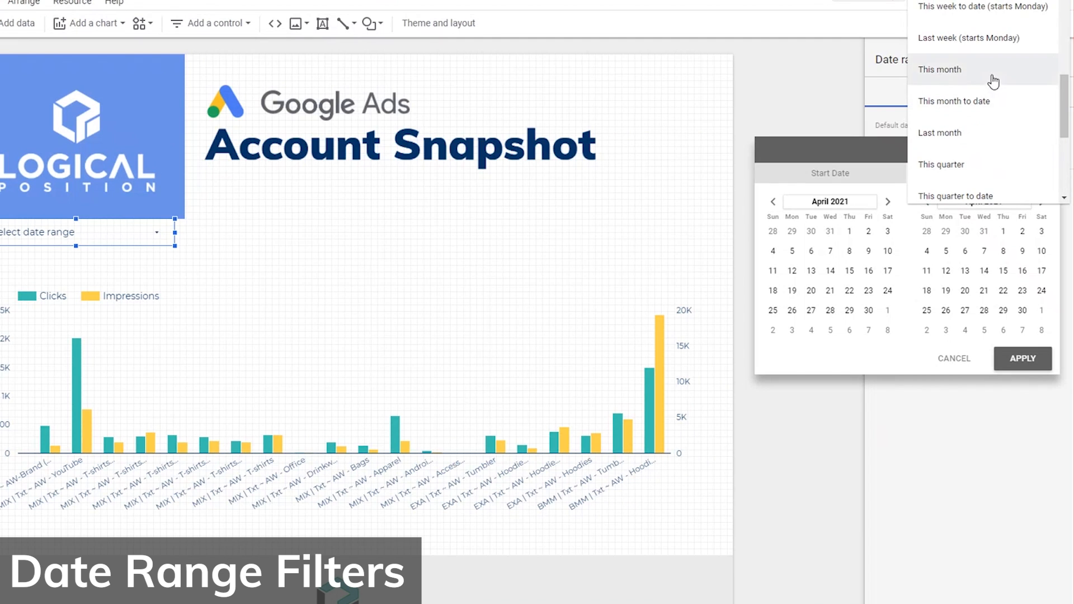
left_click(940, 69)
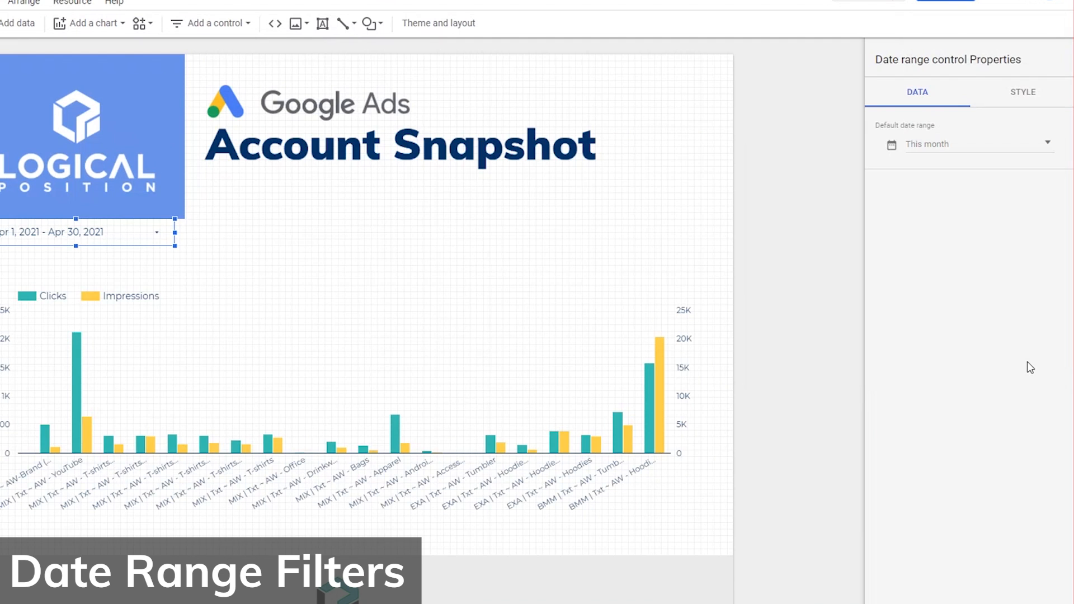
Give the date range control a grey background fill
left_click(1022, 91)
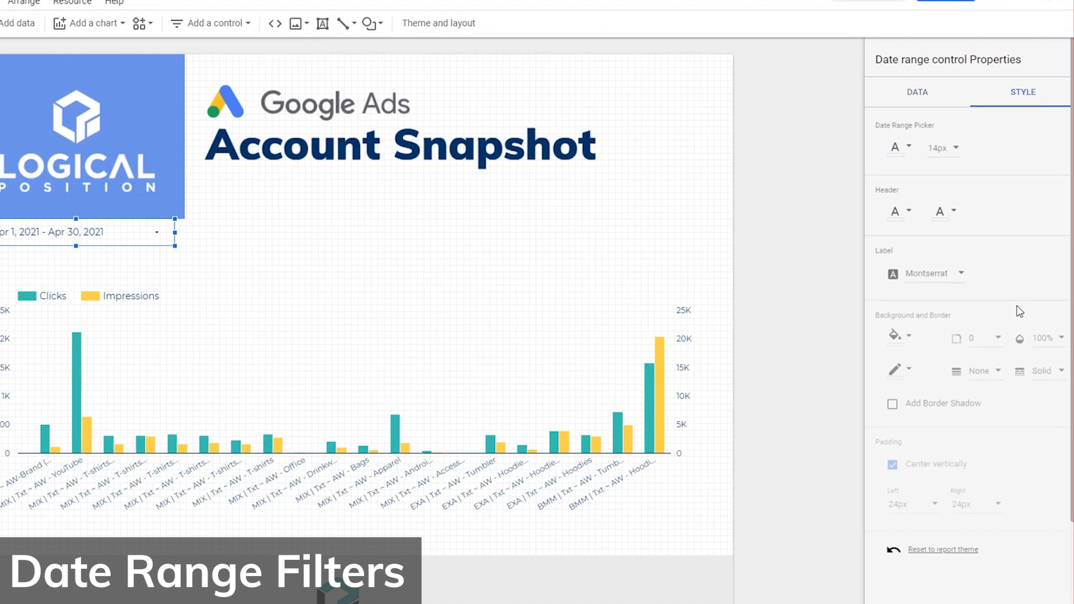
left_click(896, 336)
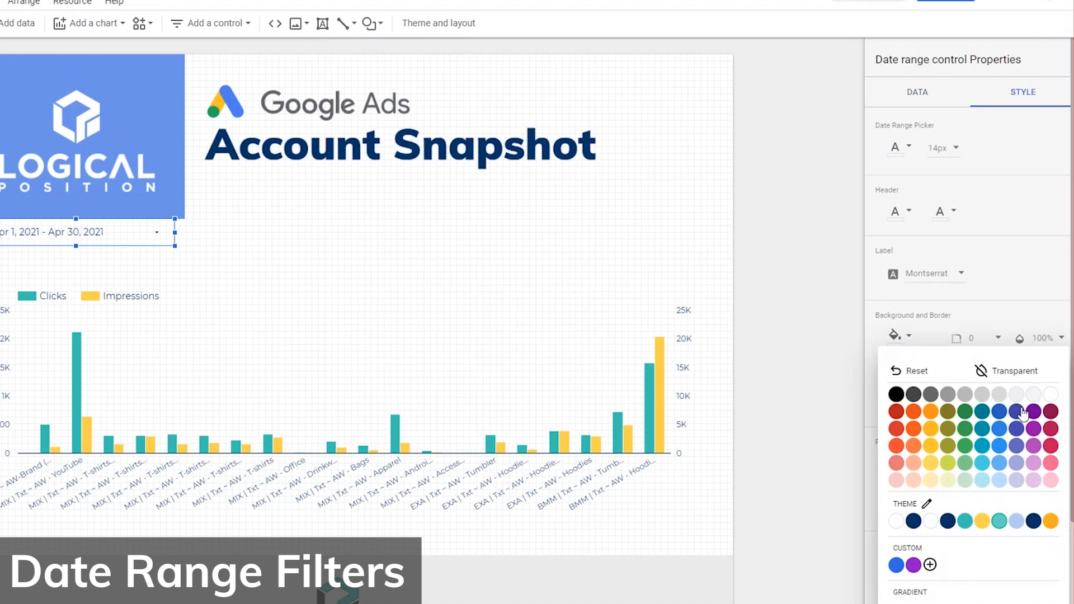
left_click(323, 309)
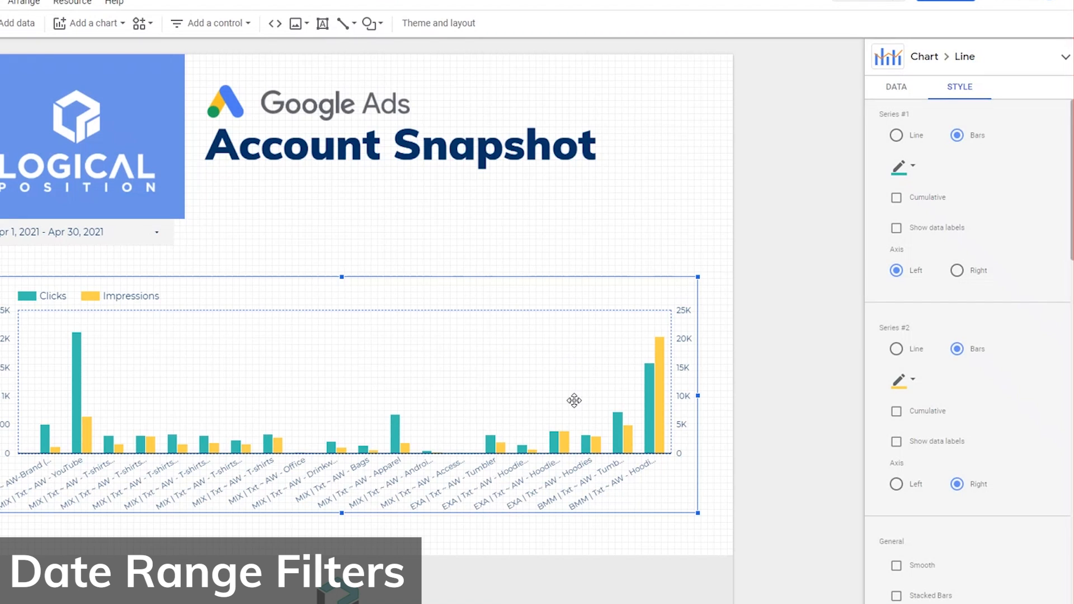
mouse_move(430, 400)
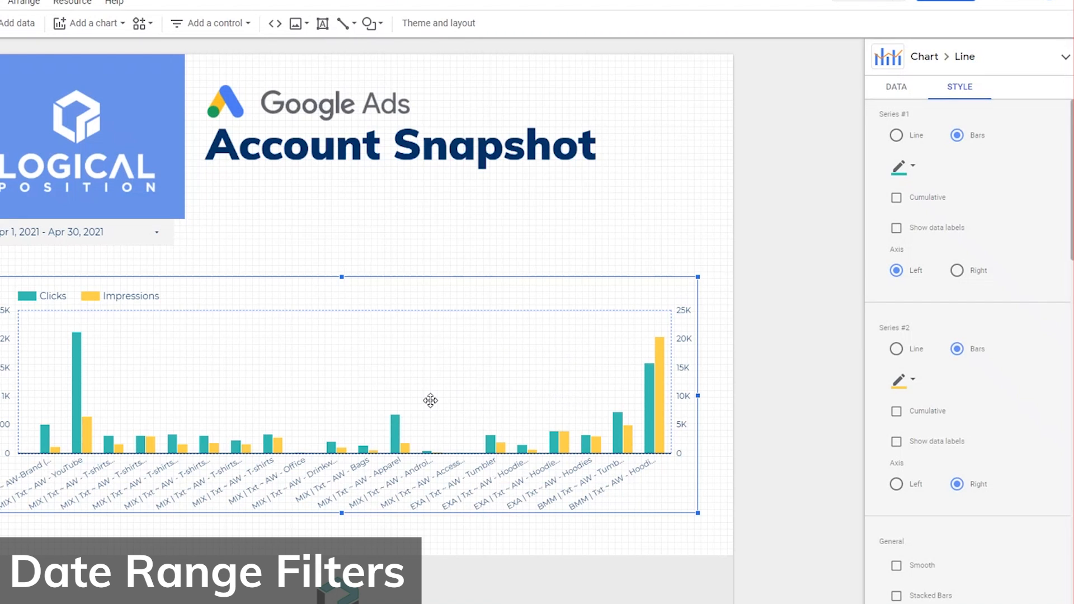
mouse_move(329, 447)
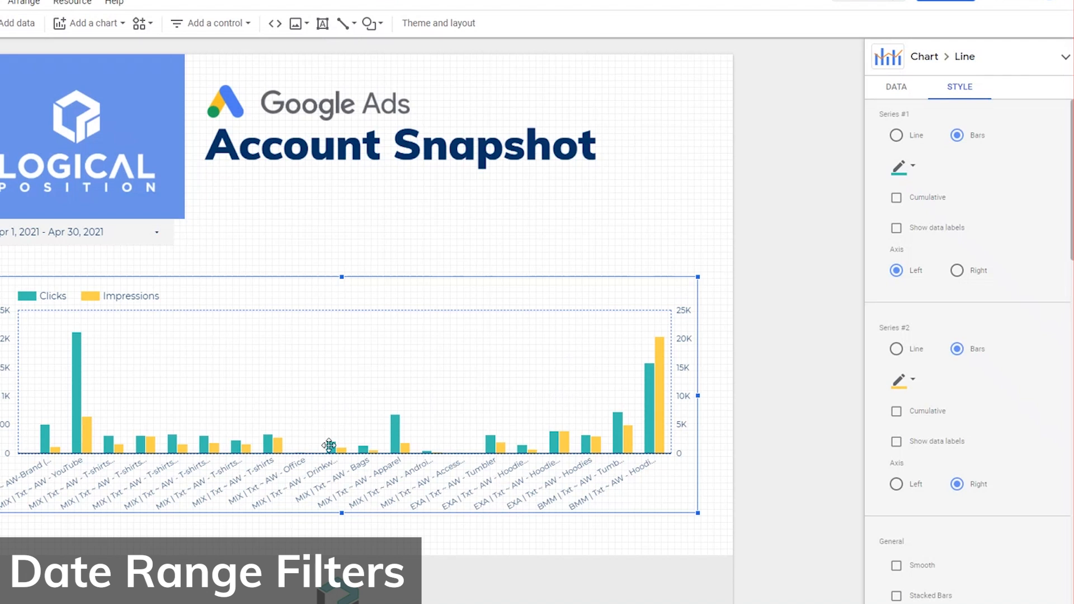
left_click(77, 231)
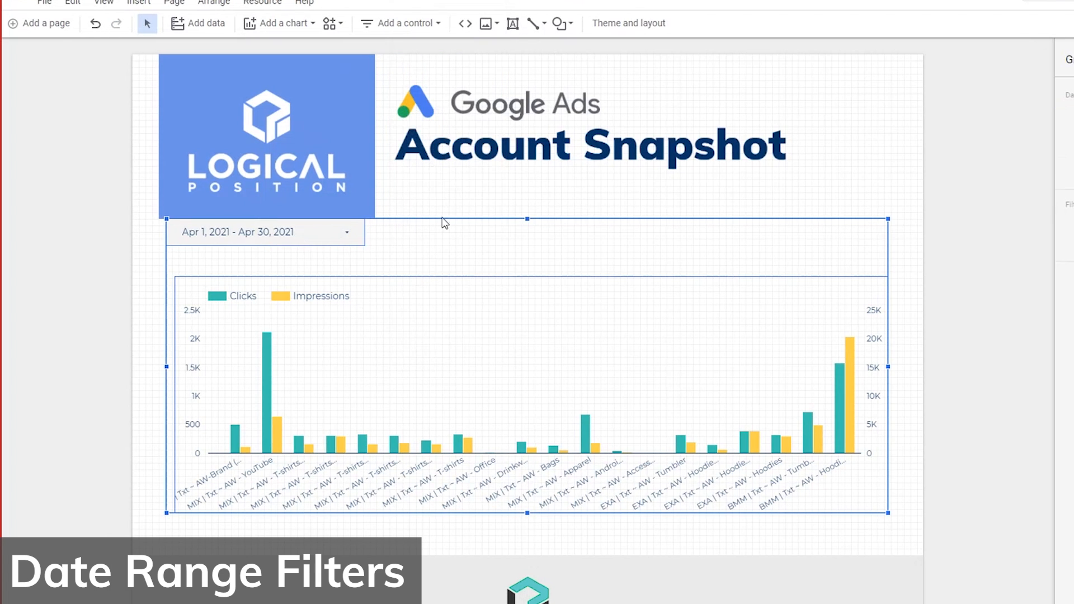
mouse_move(584, 229)
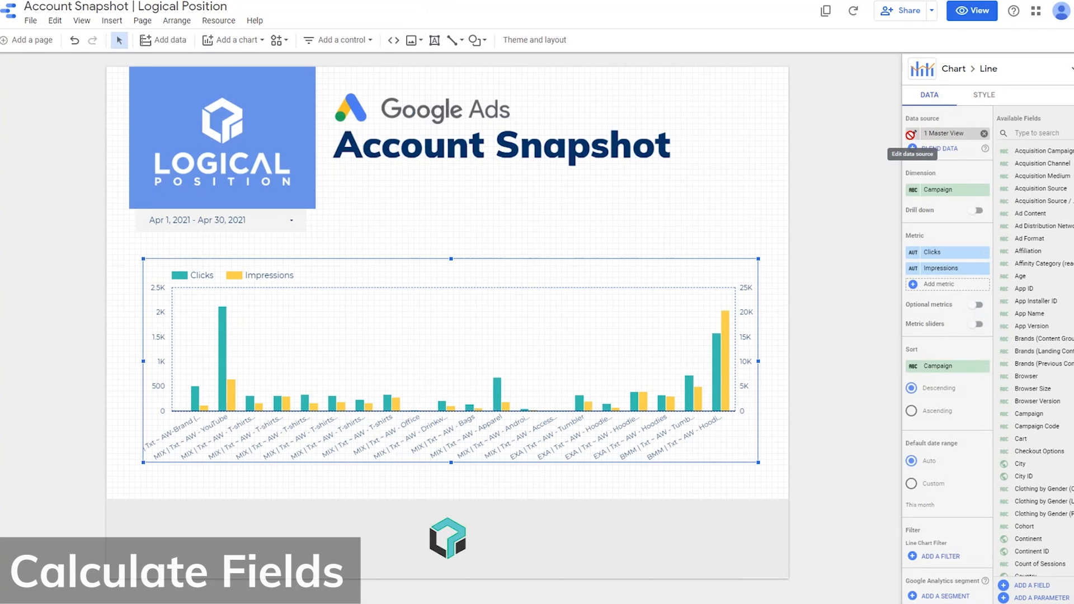
Create a new calculated field named CTR in the chart's data source
left_click(947, 133)
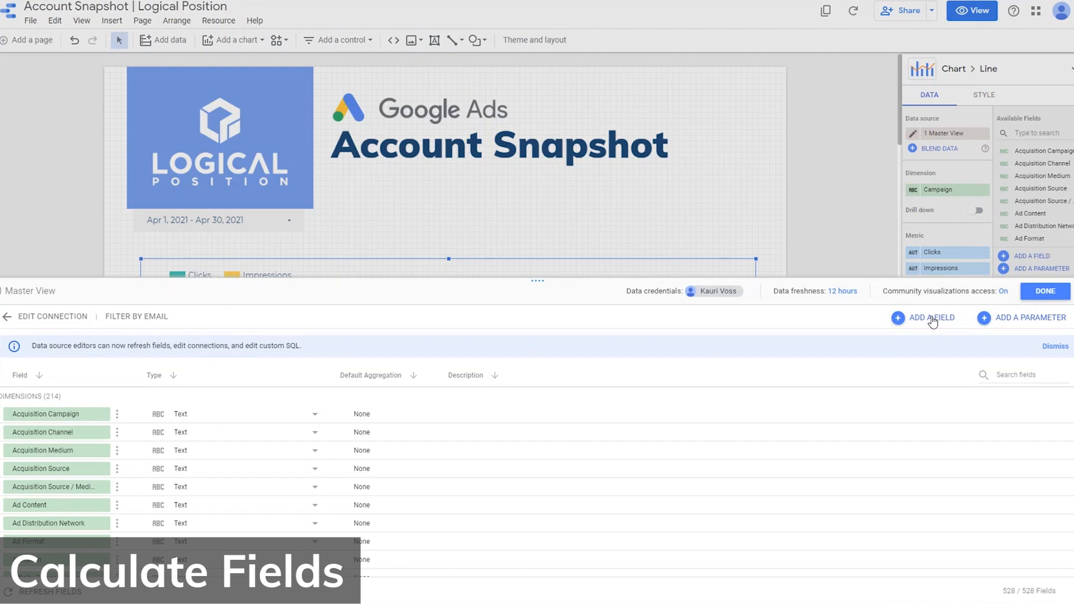
left_click(931, 316)
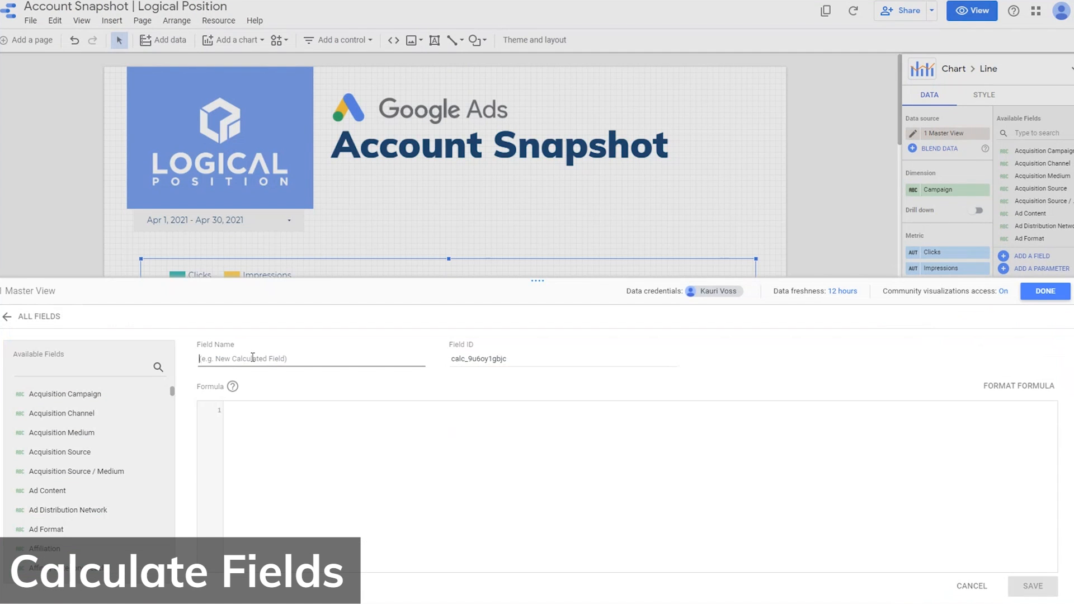
type("CTR")
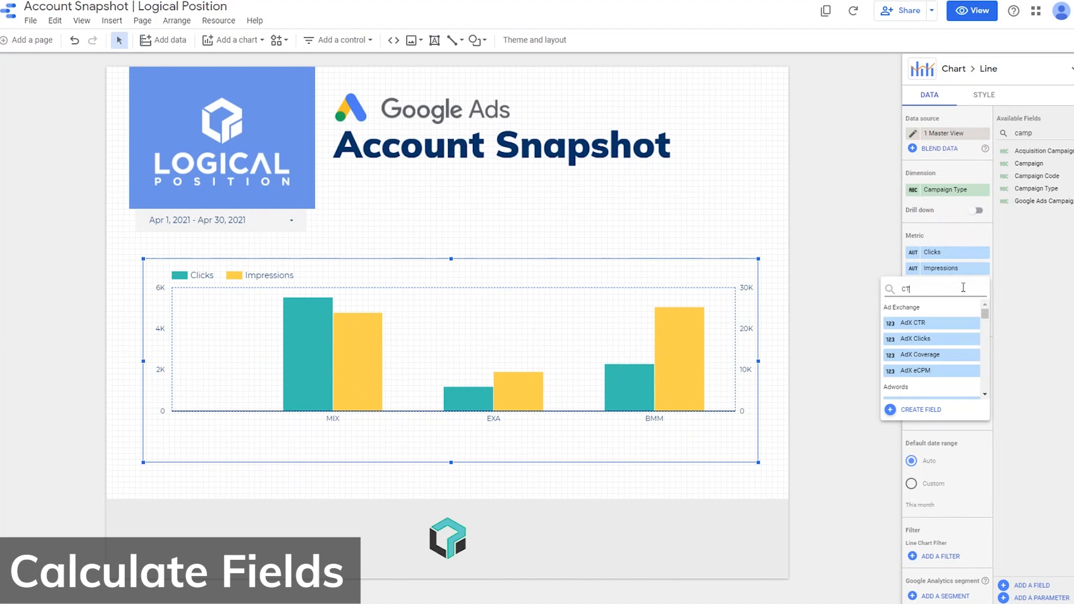
Add CTR as a chart metric drawn as a line on the right-hand axis
left_click(932, 322)
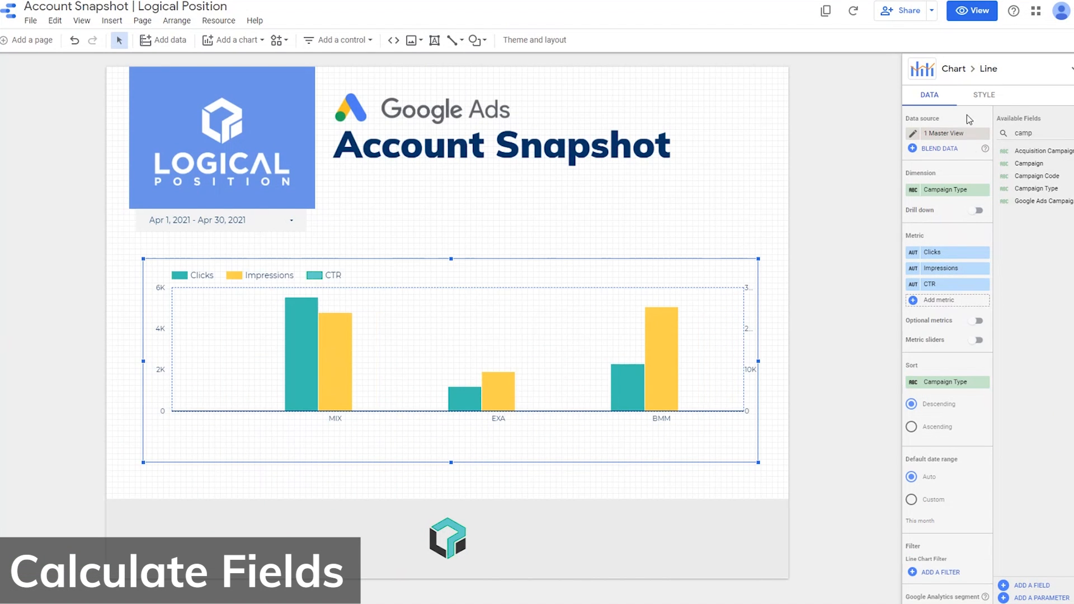
left_click(983, 94)
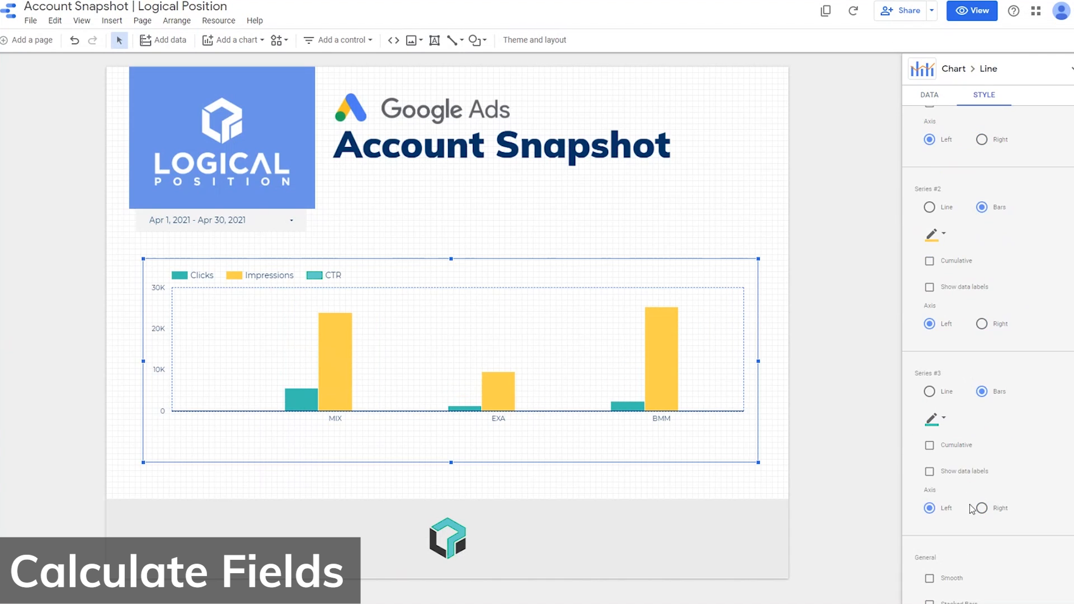
left_click(930, 391)
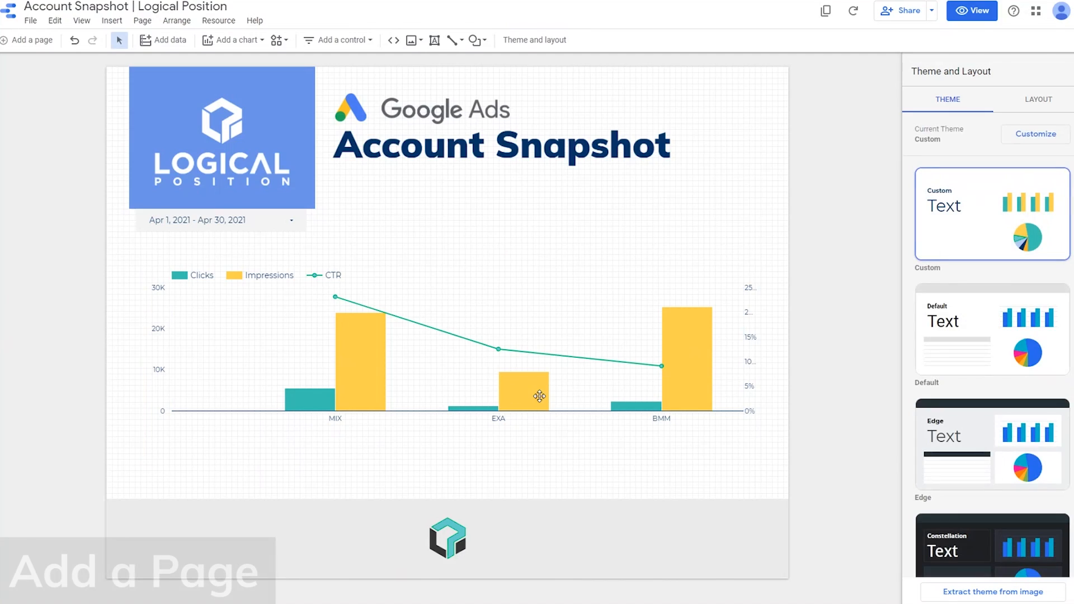
mouse_move(142, 20)
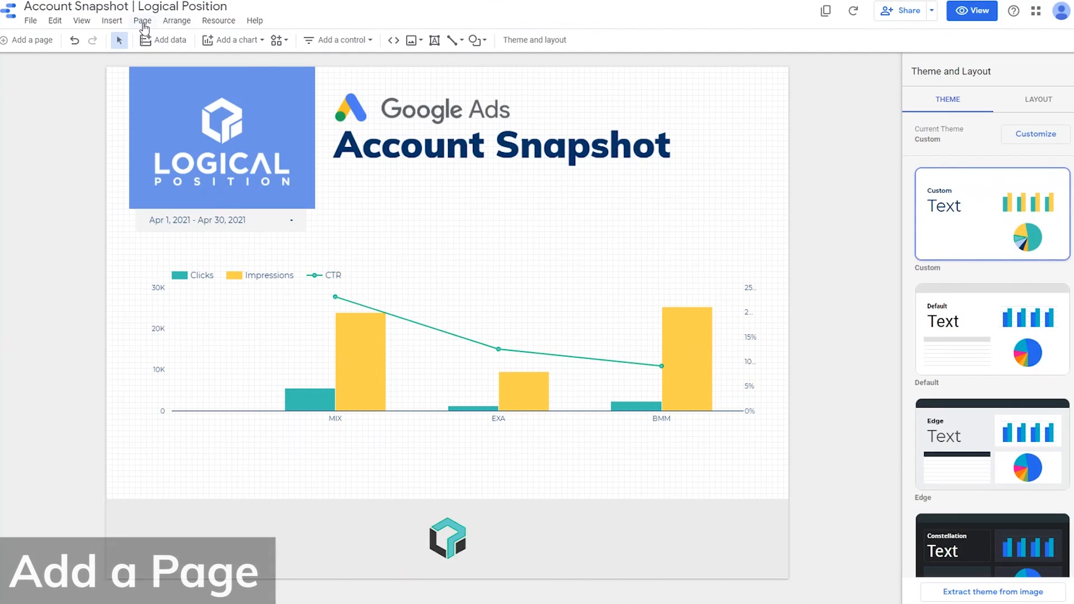
Add a new header-only page to the report via Page > New page
left_click(142, 20)
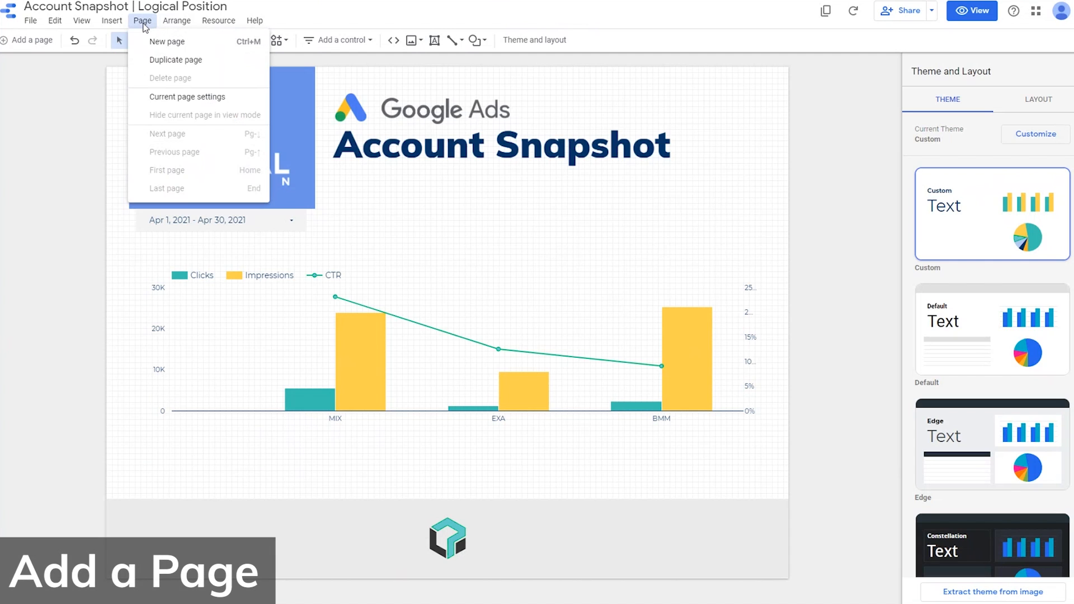
left_click(167, 42)
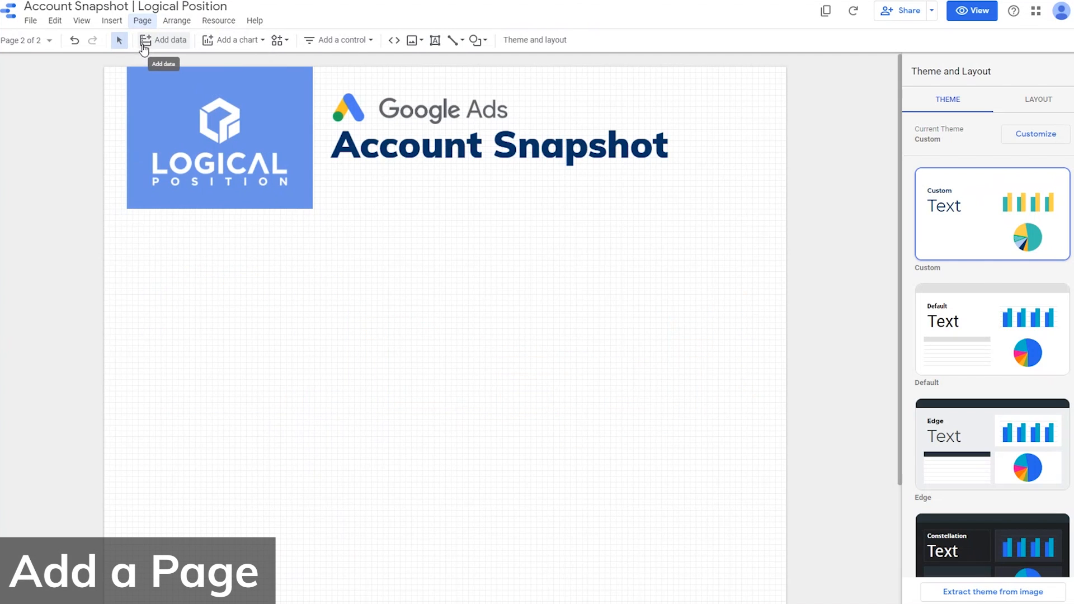
mouse_move(45, 44)
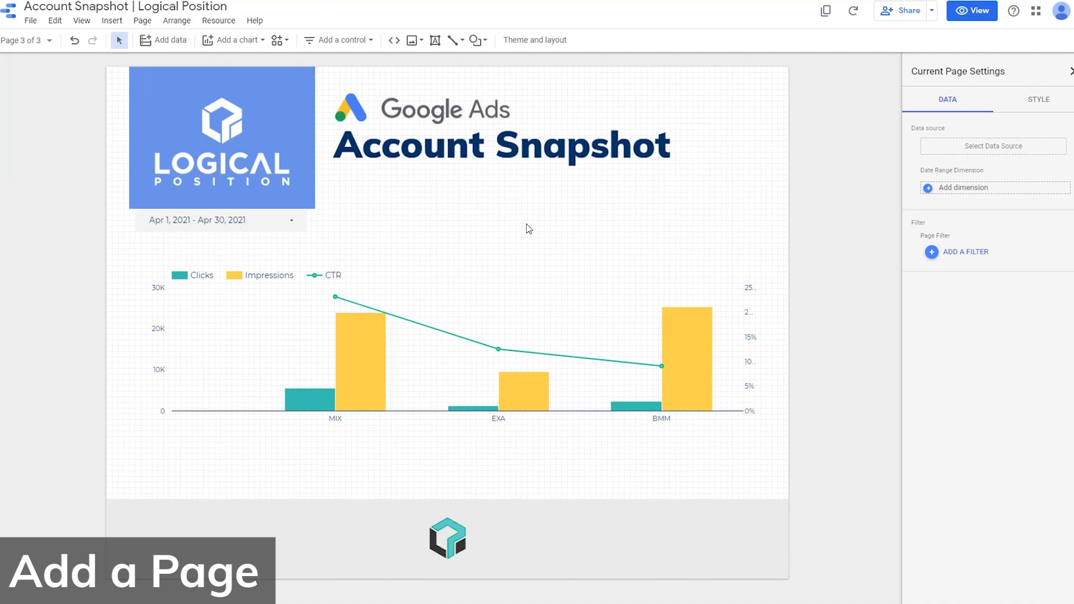
Rename Page 2 to Detailed View in the page list
left_click(27, 40)
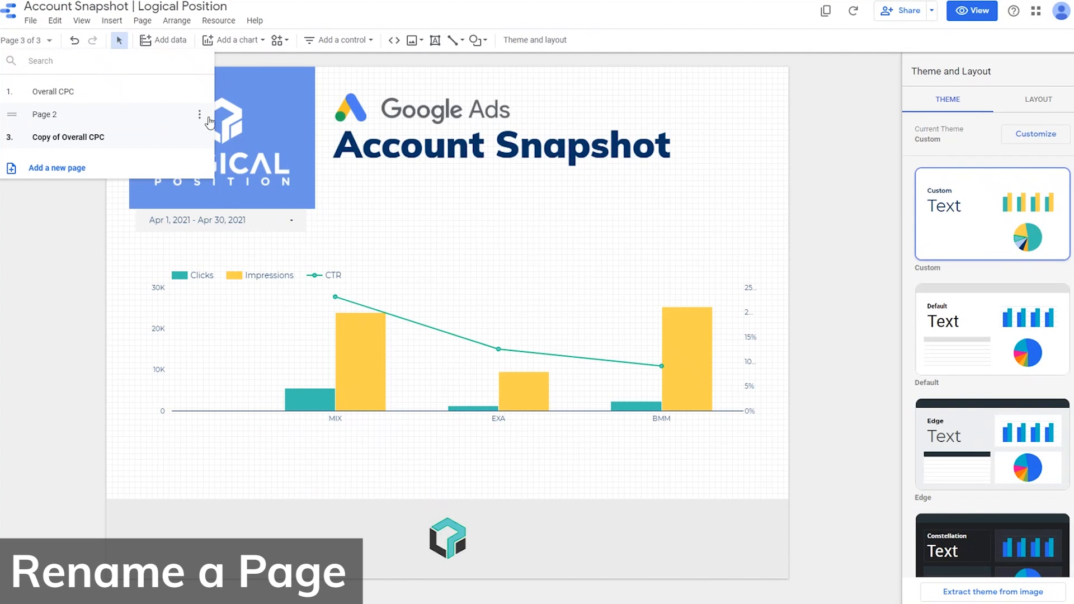
double_click(44, 114)
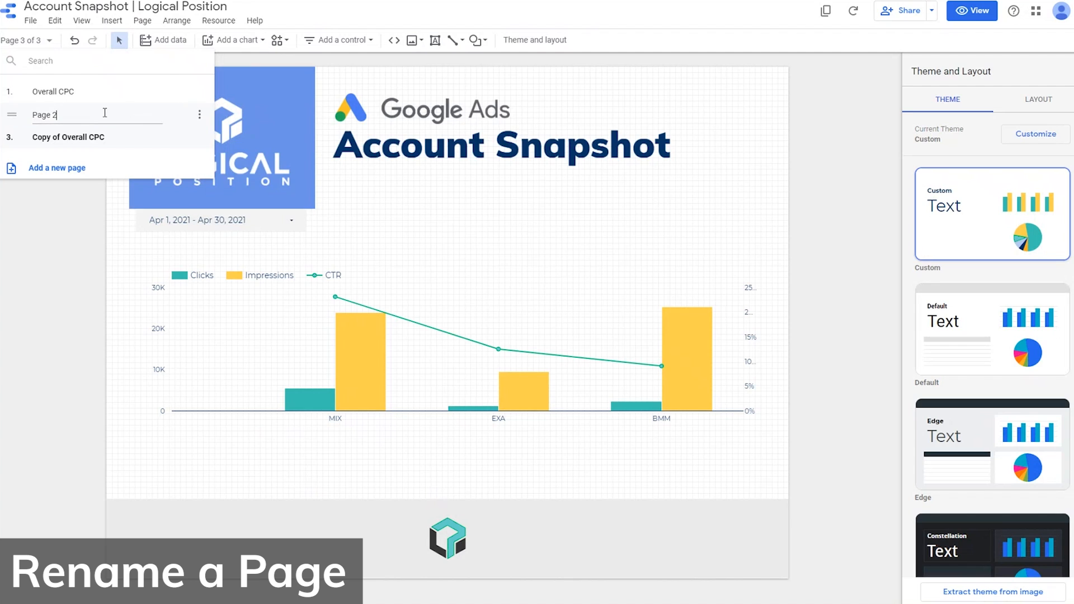
type("Detailed")
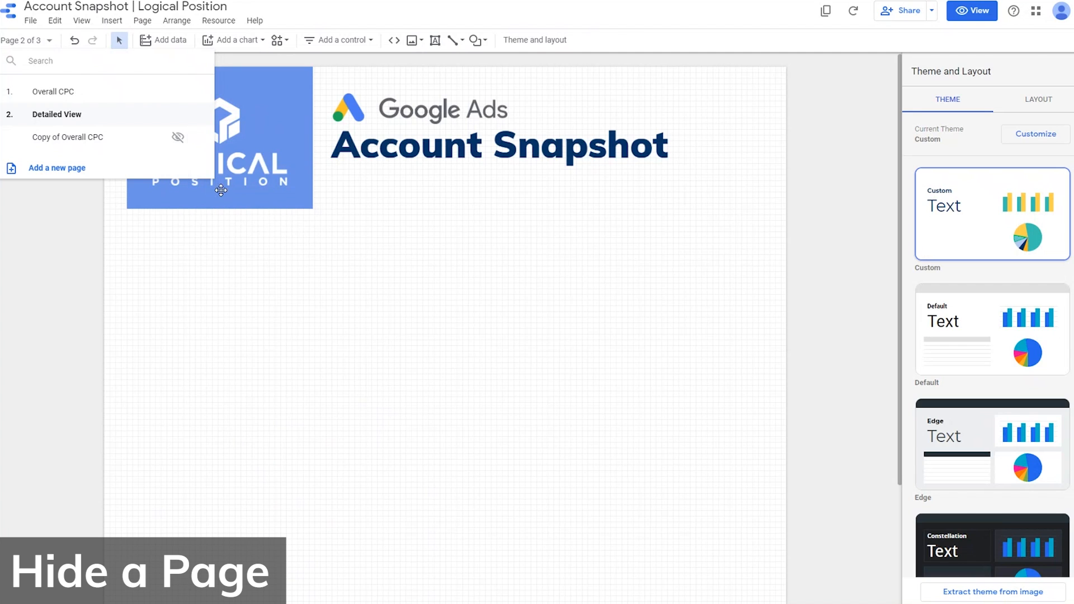
left_click(356, 316)
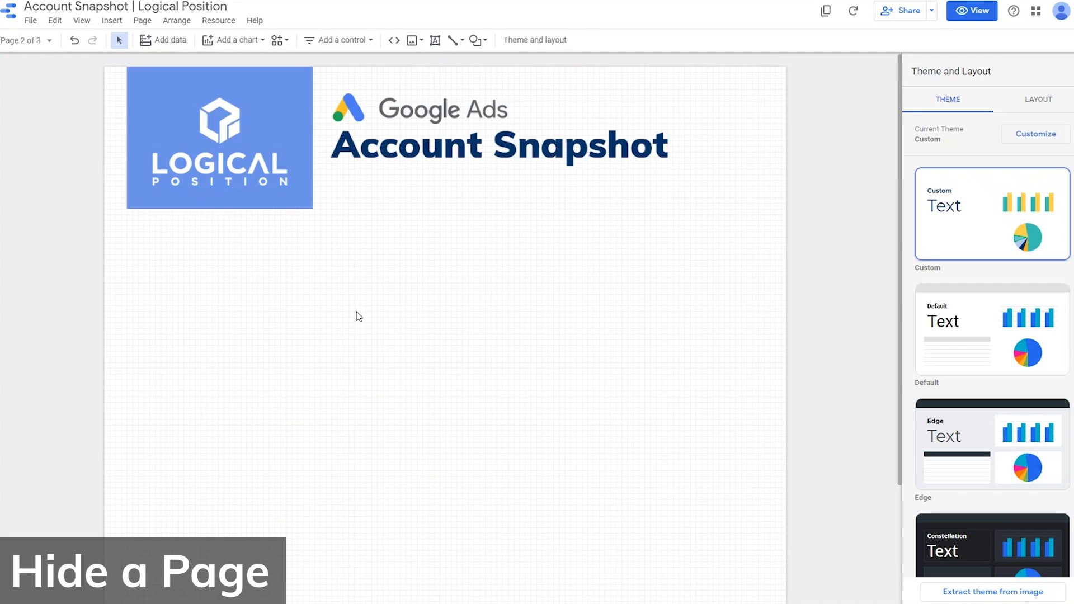
Turn on manual publishing in File > Publishing settings and save, leaving the report a draft
left_click(30, 21)
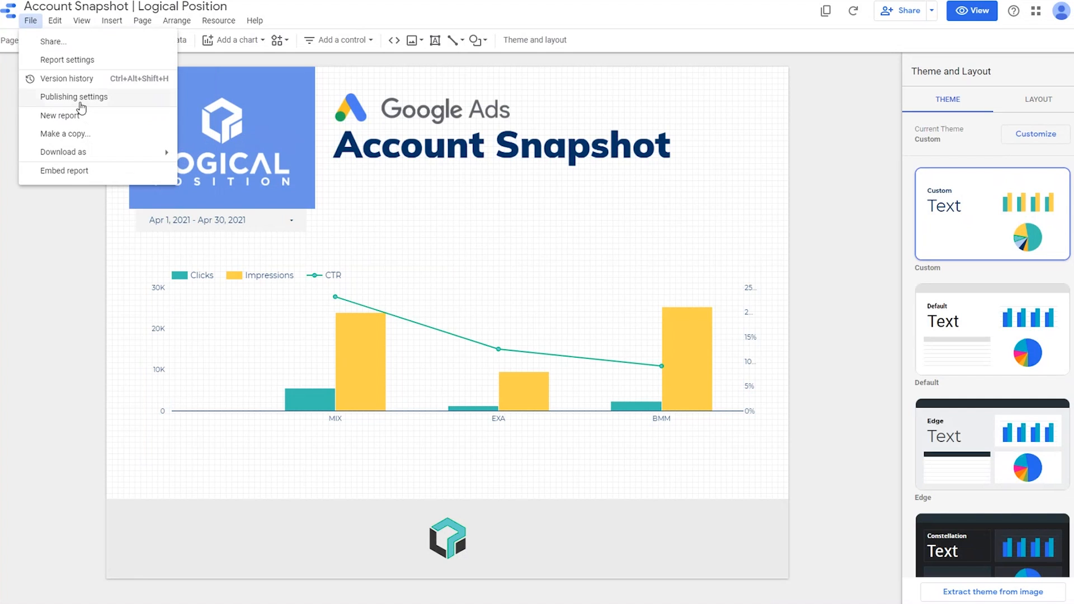
left_click(74, 96)
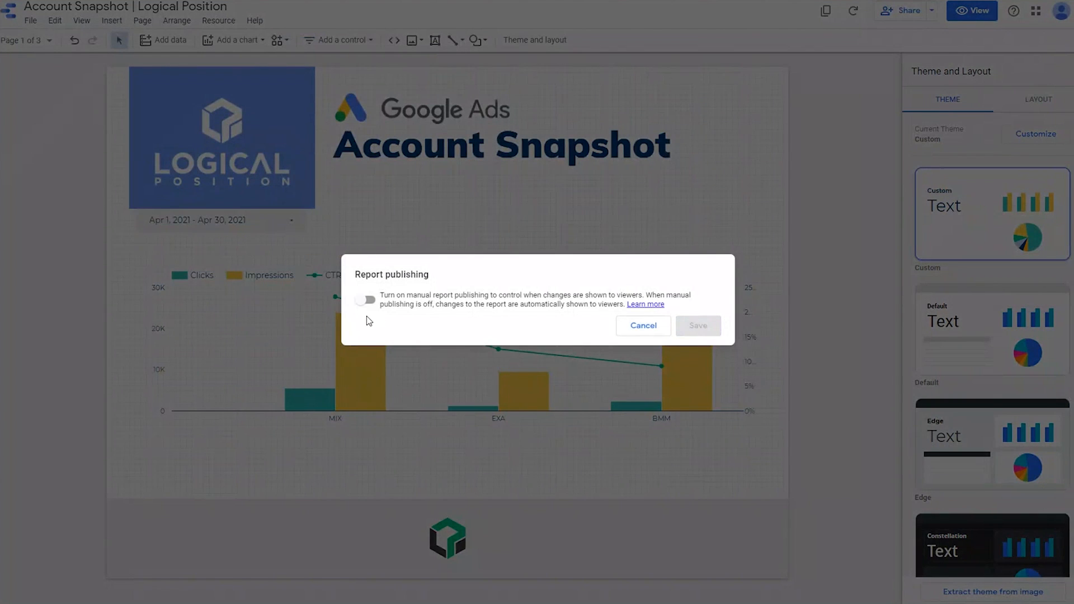
left_click(365, 300)
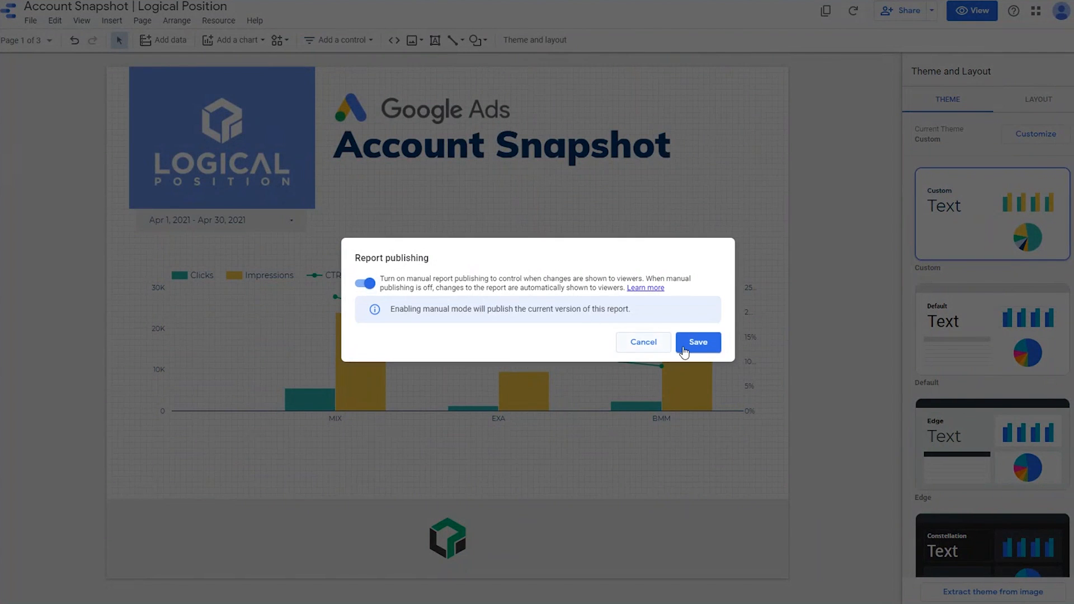
left_click(697, 342)
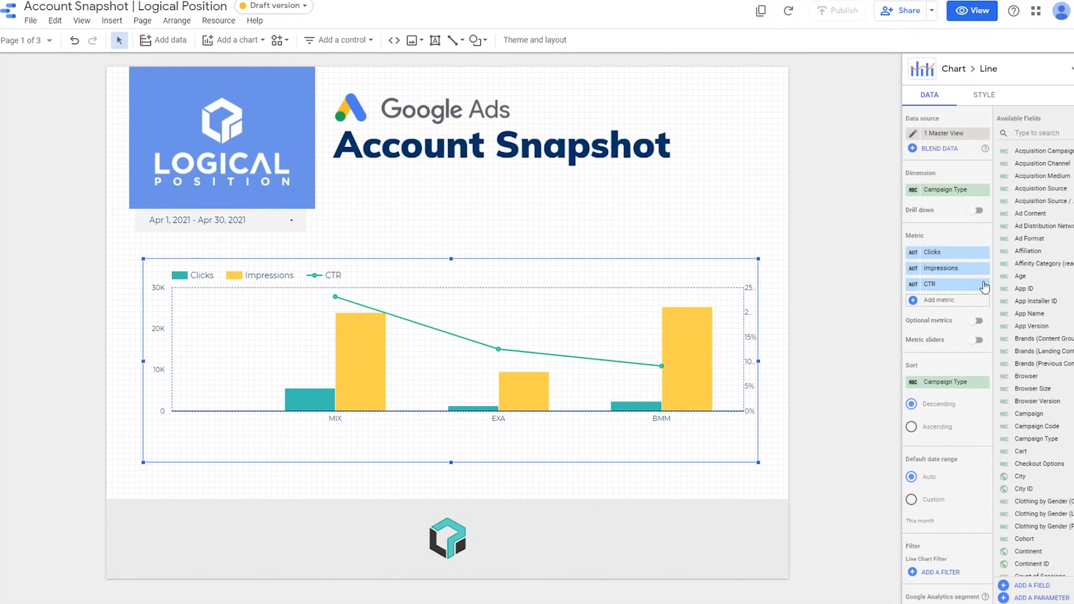
left_click(984, 94)
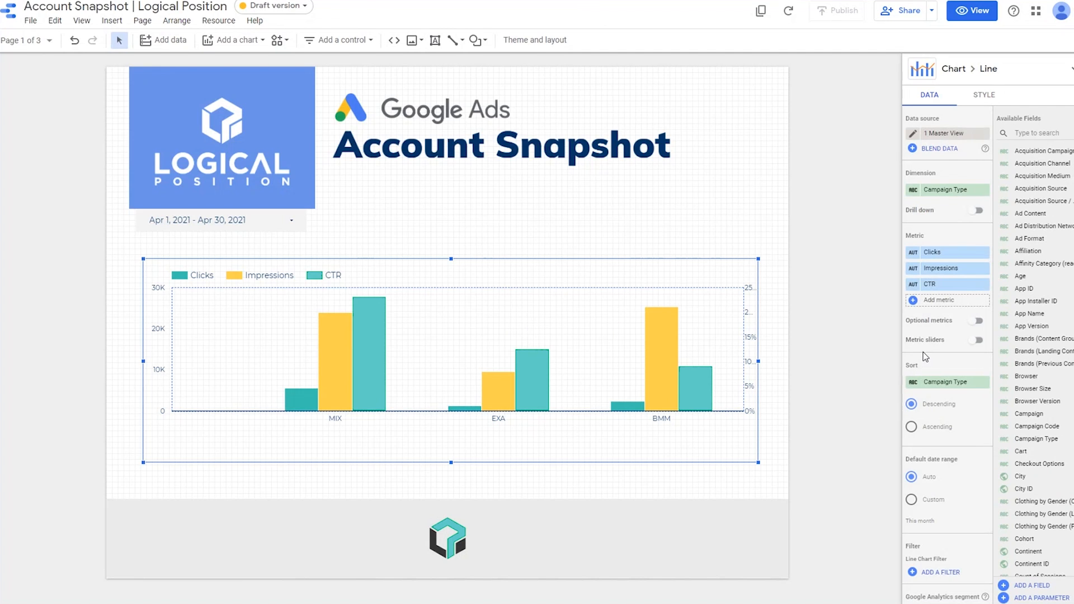
mouse_move(937, 100)
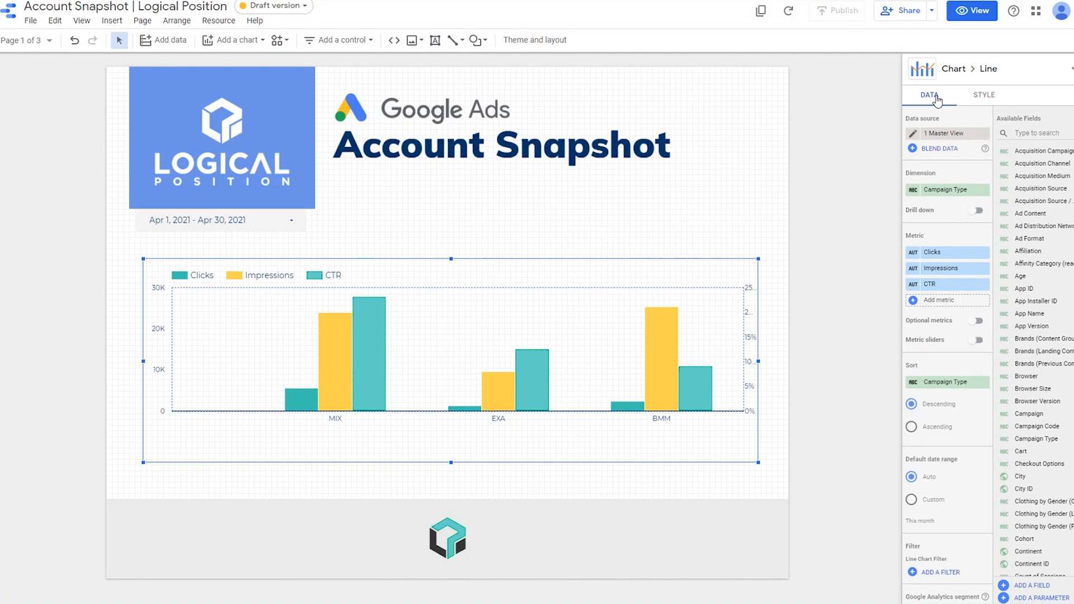
Create and save an Exclude EXA chart filter: Exclude Campaign Type Contains EXA
scroll("down", 3)
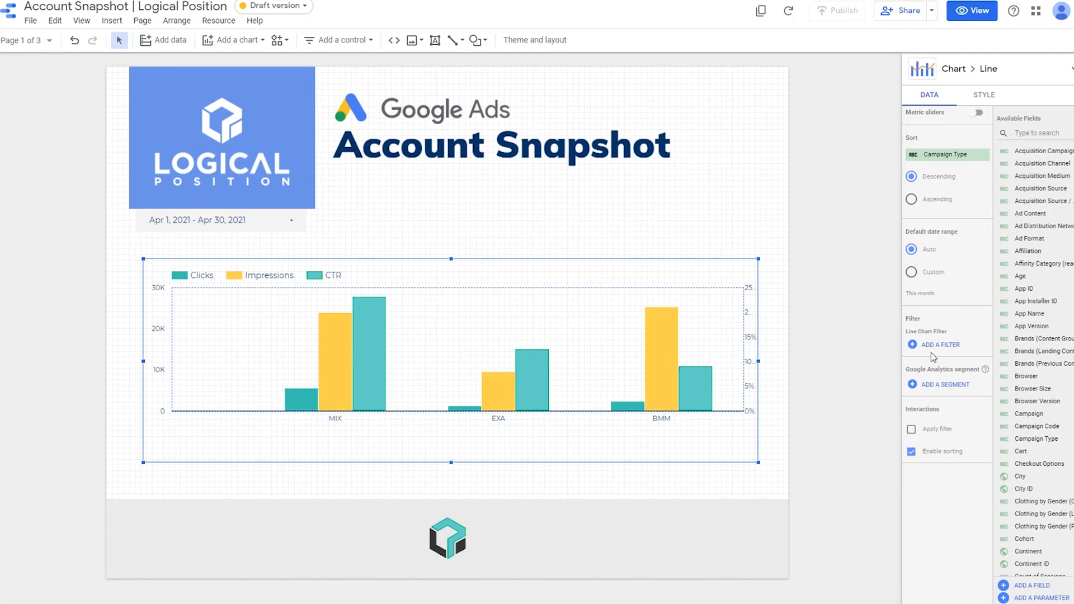
left_click(939, 345)
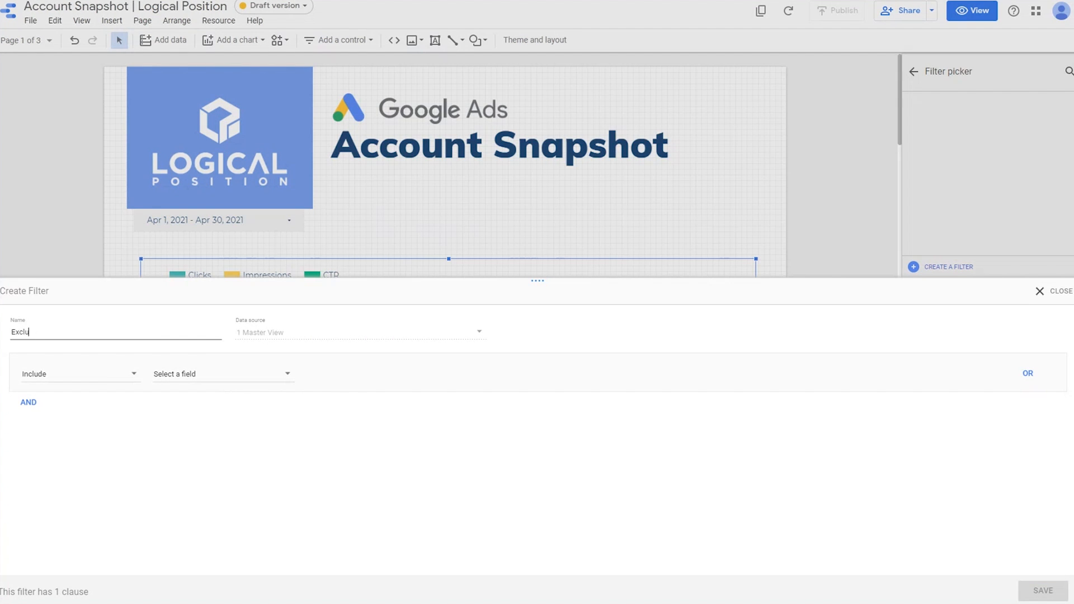
type("de EXA")
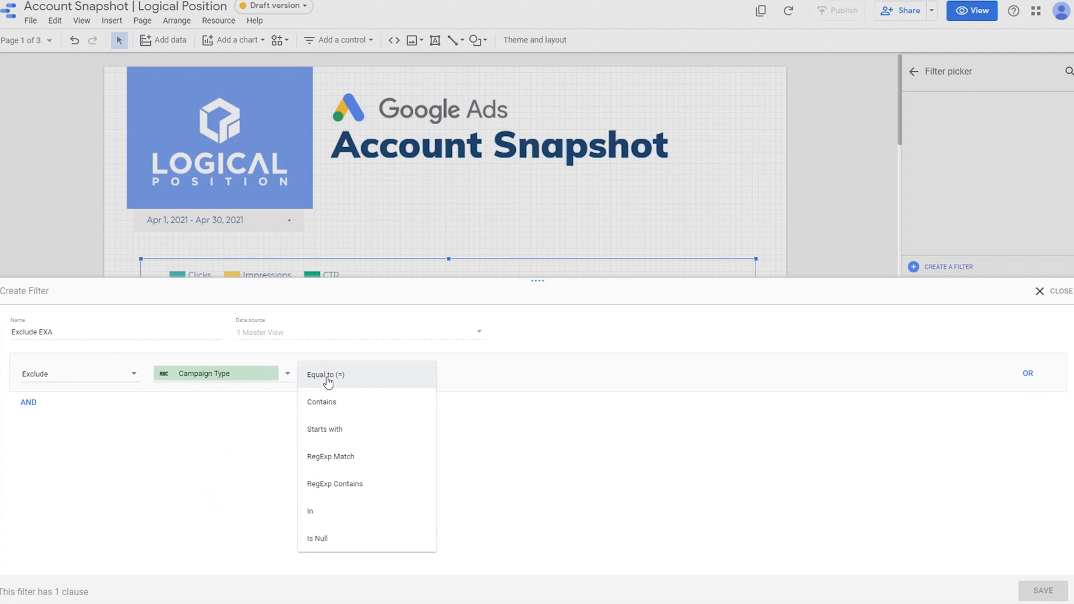
left_click(321, 401)
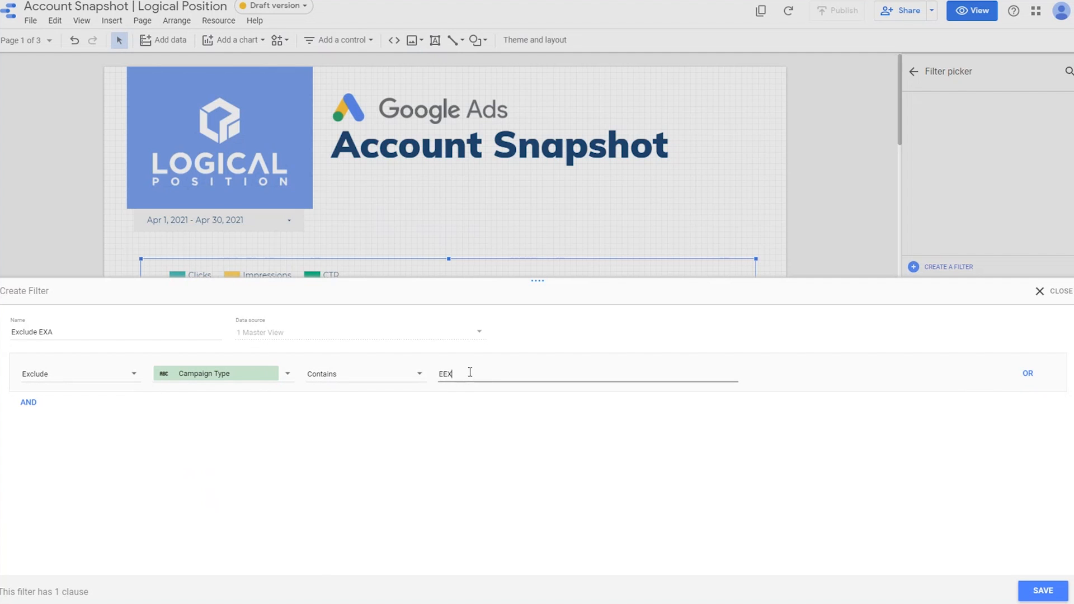
left_click(1041, 591)
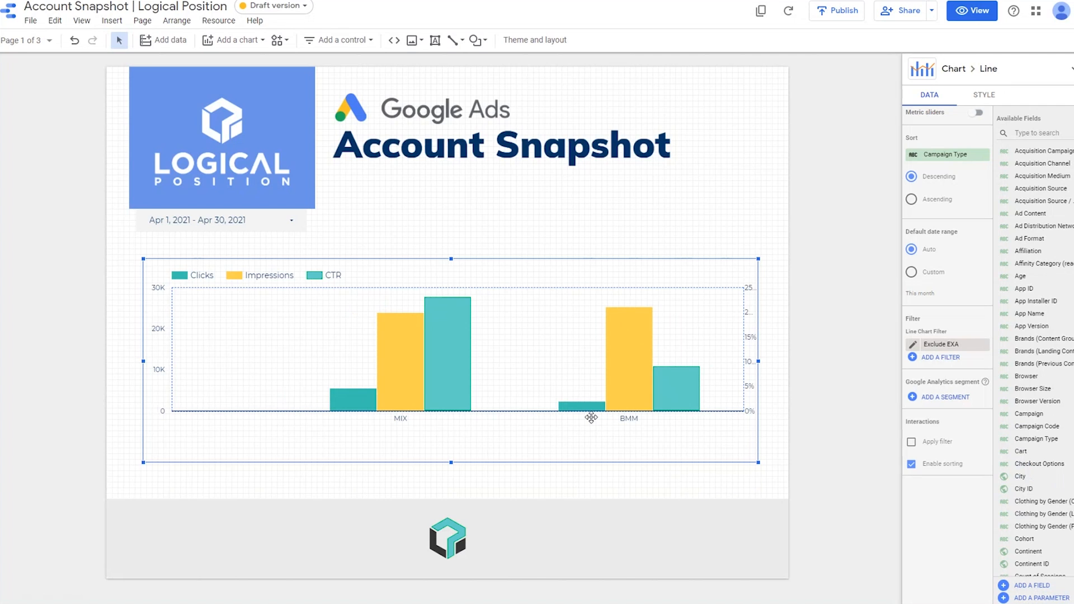
mouse_move(631, 474)
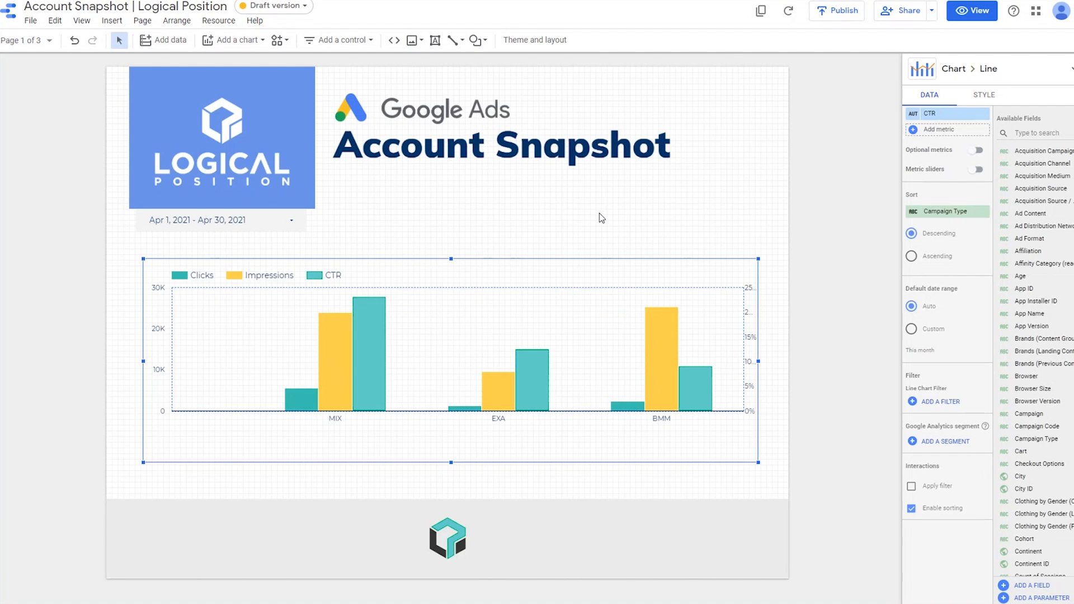
Set 1 Master View as the data source in the current page settings
right_click(602, 218)
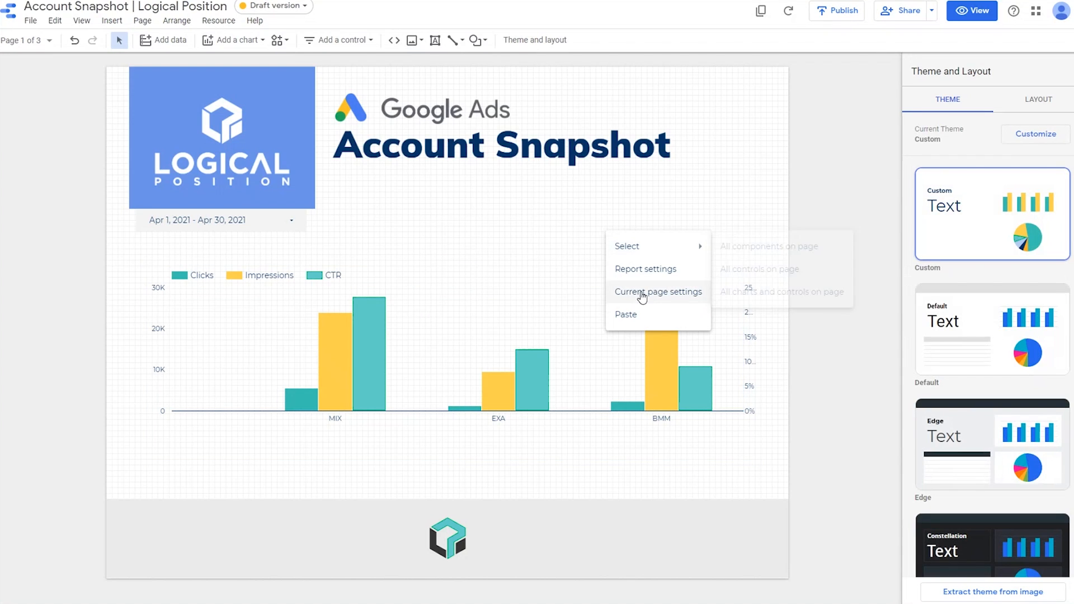
left_click(658, 291)
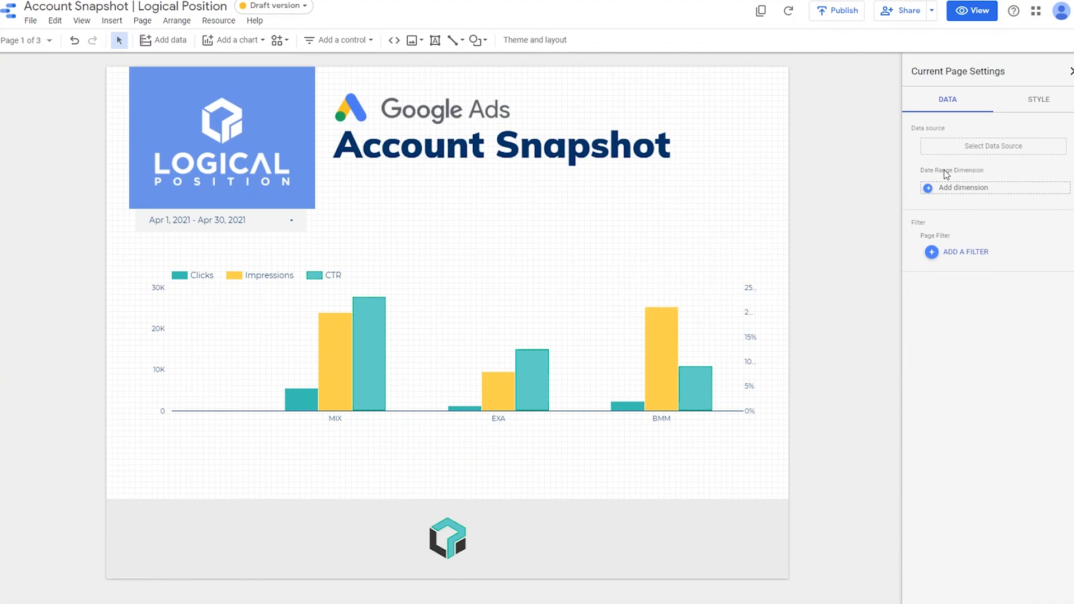
left_click(992, 145)
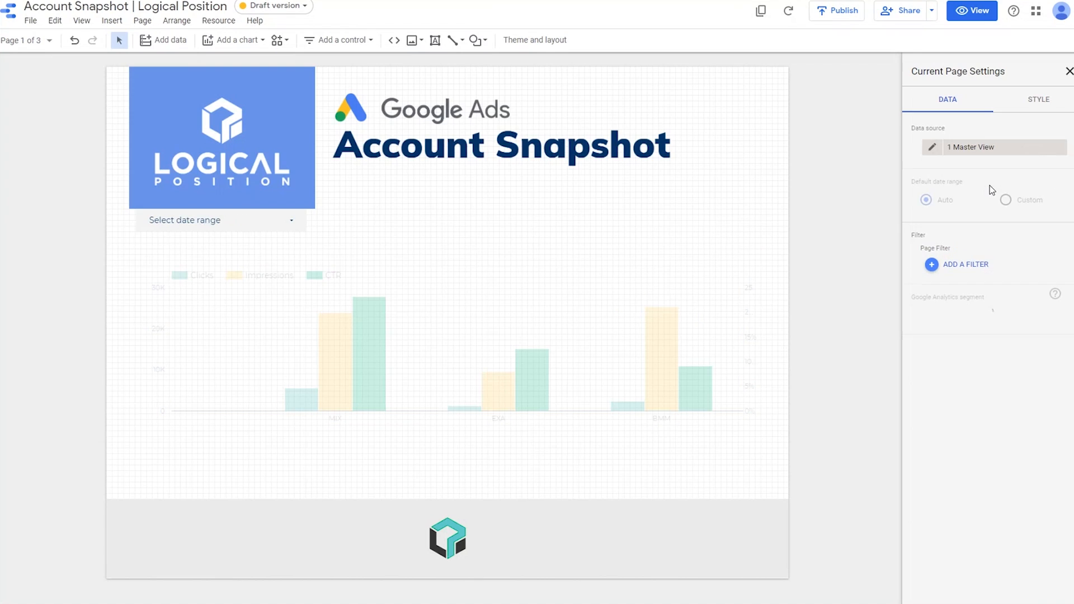
left_click(963, 264)
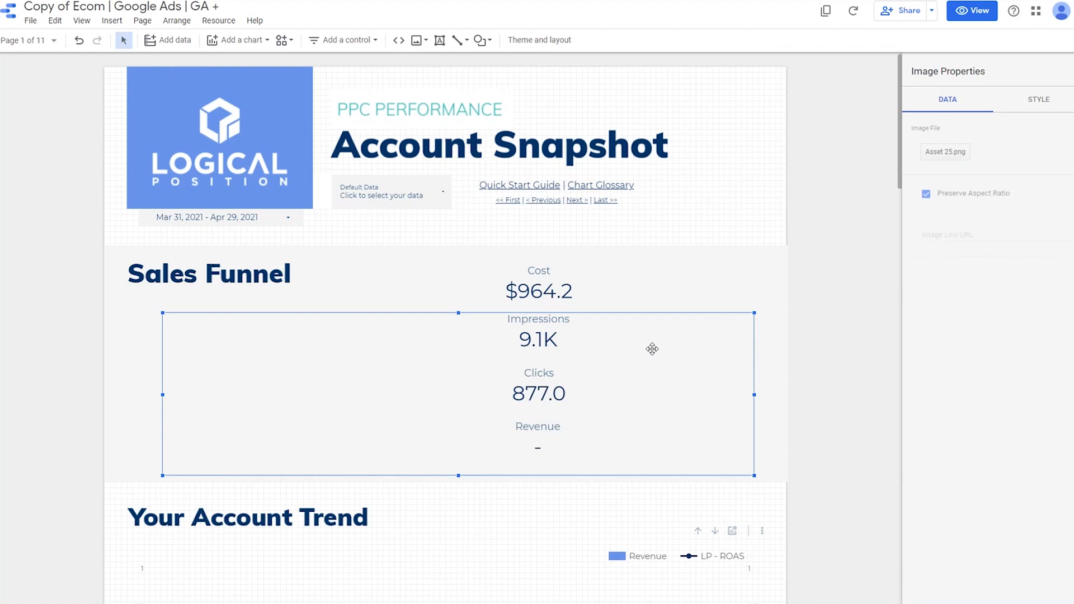
Preview the Copy of Ecom report in view mode and scroll through its funnel and trend sections
left_click(971, 10)
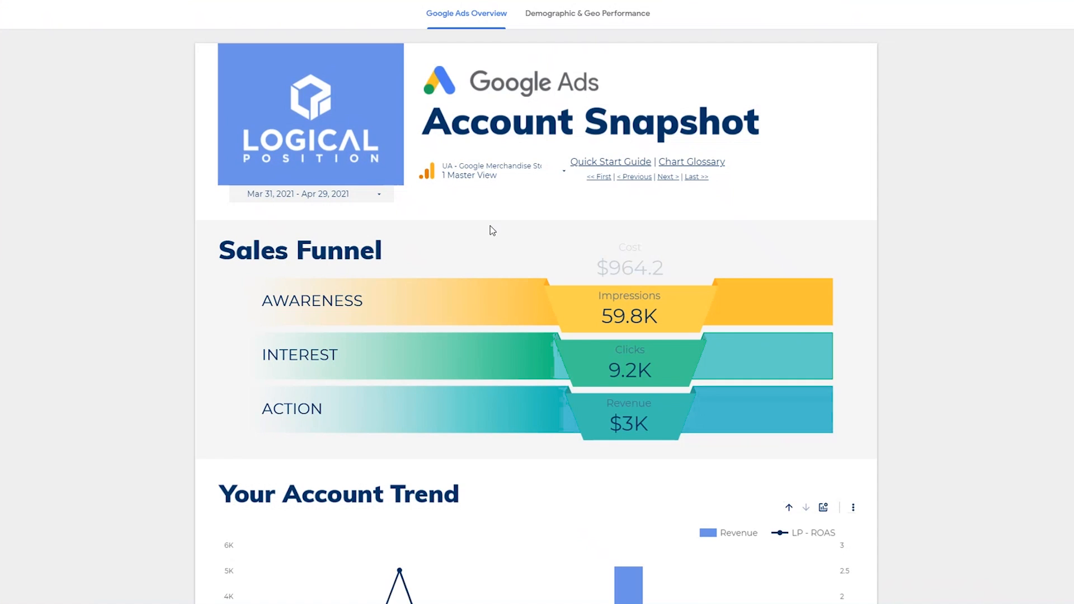
scroll("down", 3)
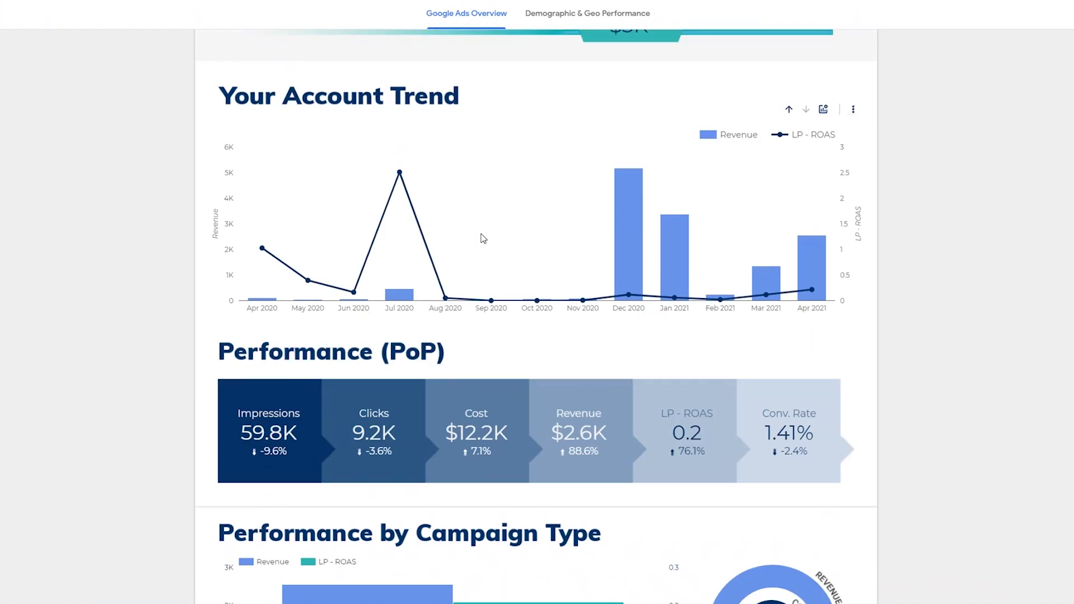